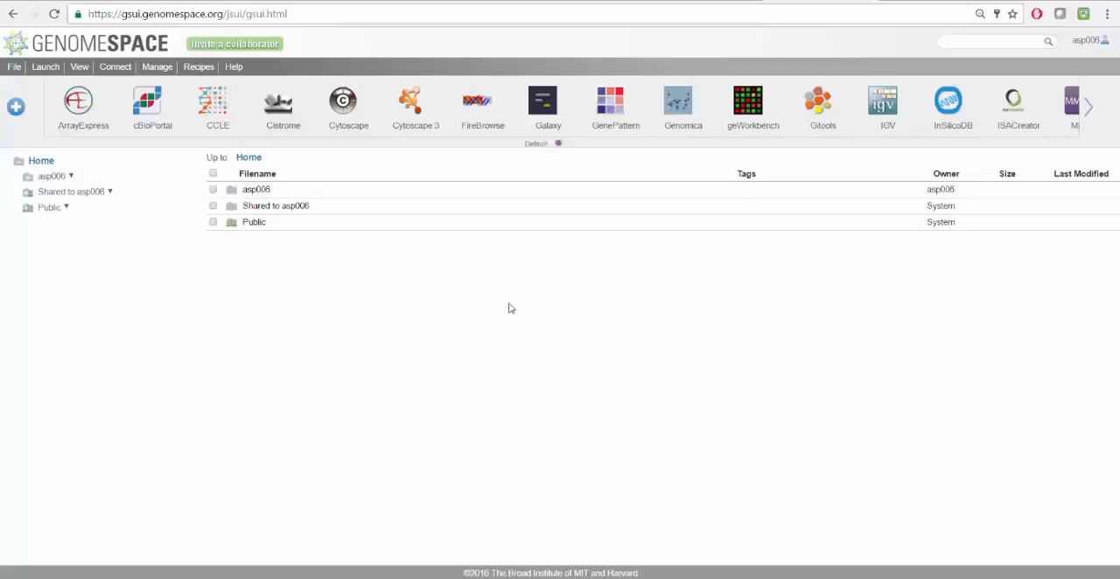
Step: Launch the Cytoscape 3 tool, keep its launcher download, and accept the security risk to run it
left_click(416, 104)
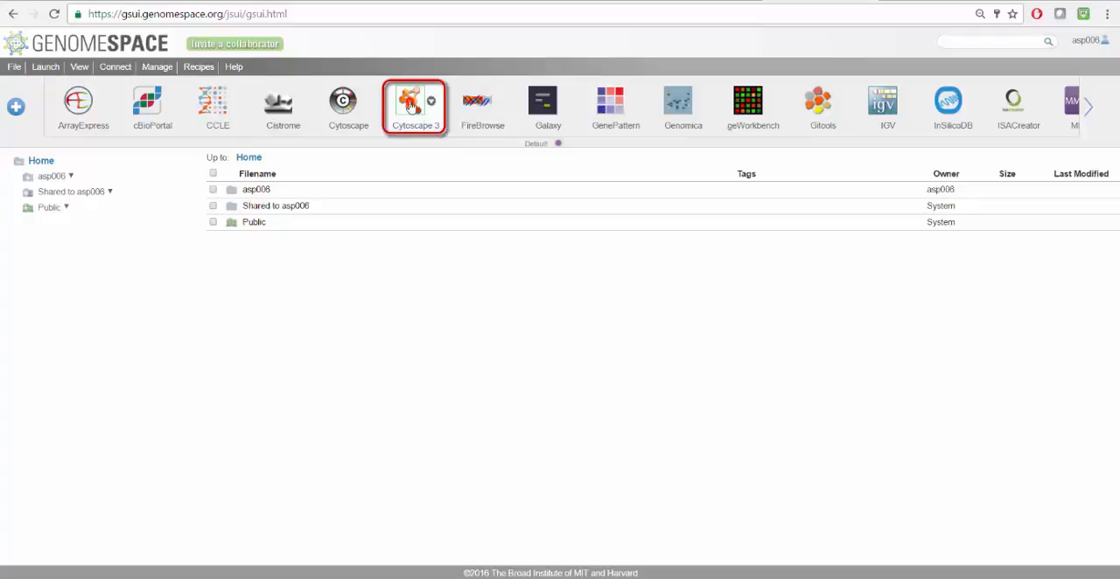
left_click(415, 107)
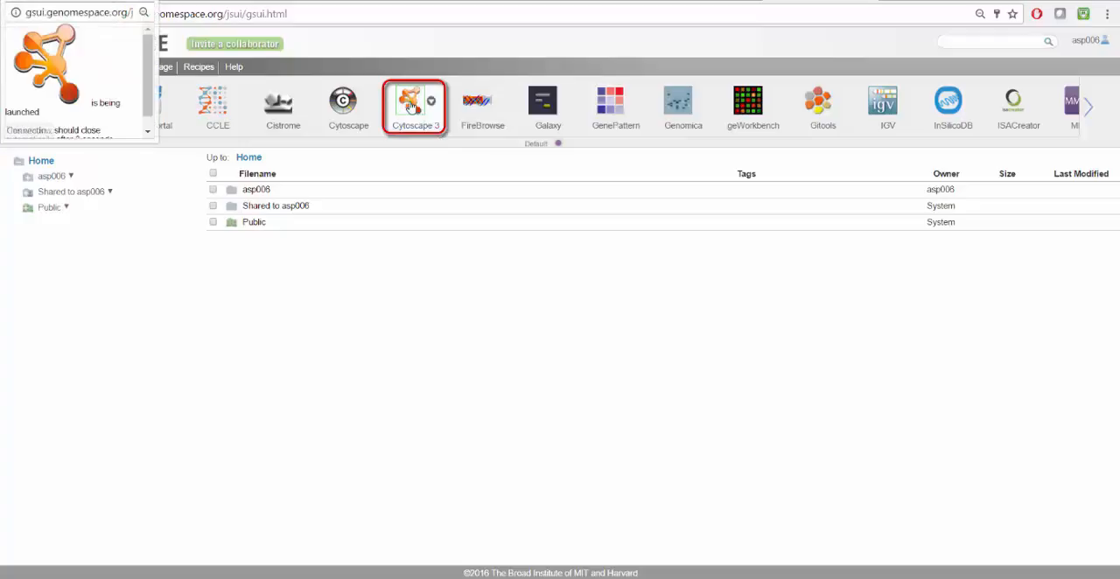
left_click(415, 105)
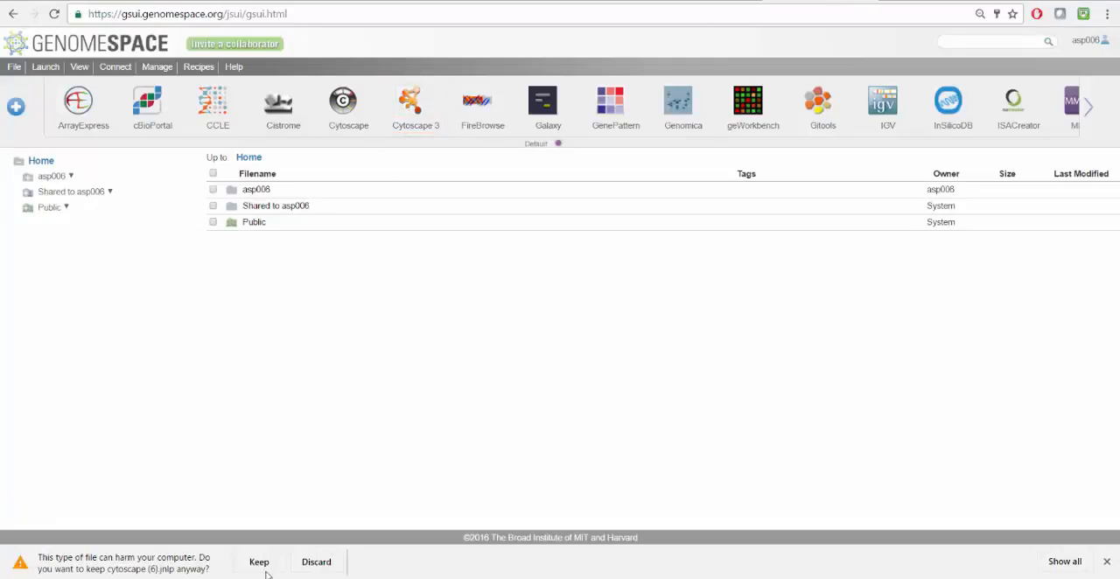
left_click(259, 562)
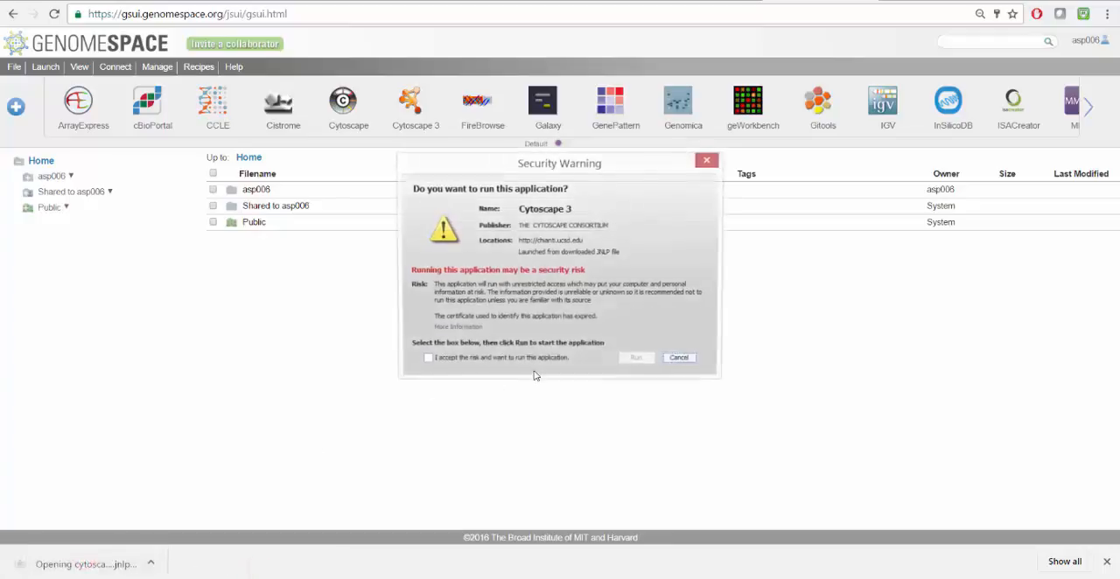
left_click(429, 360)
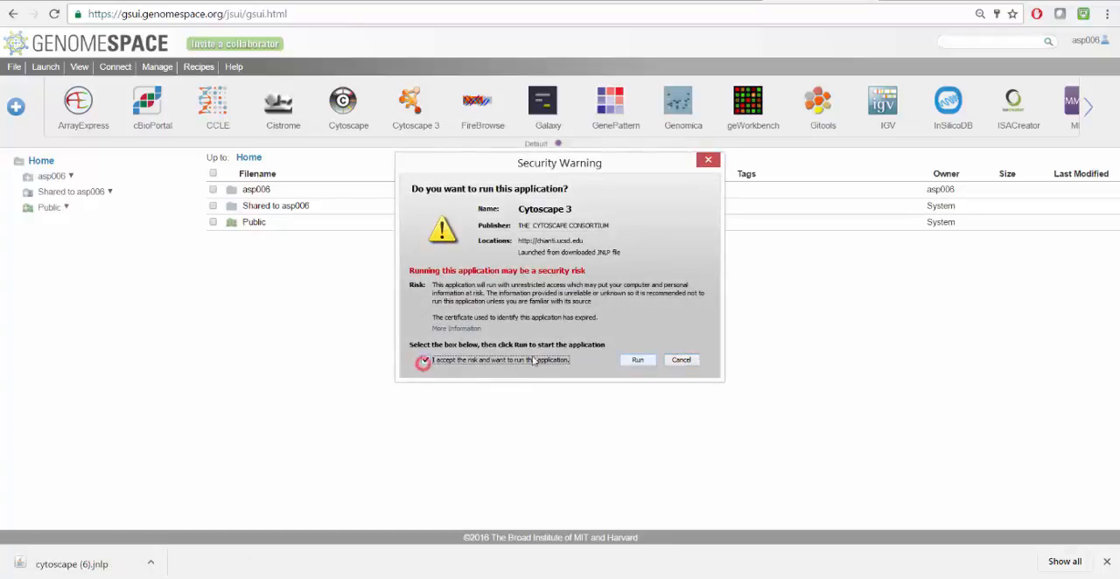
left_click(637, 360)
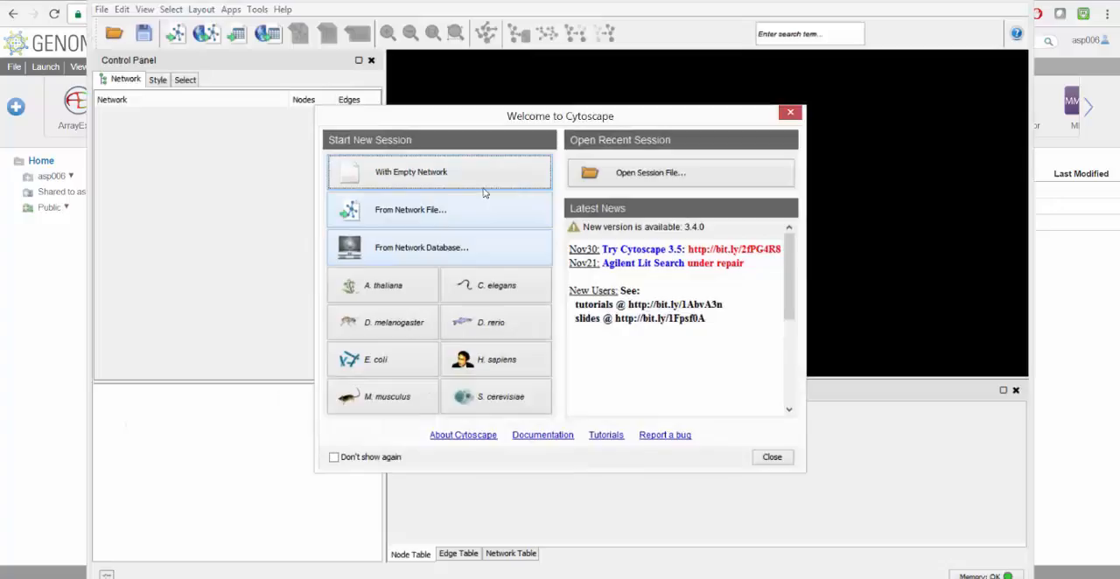
mouse_move(437, 179)
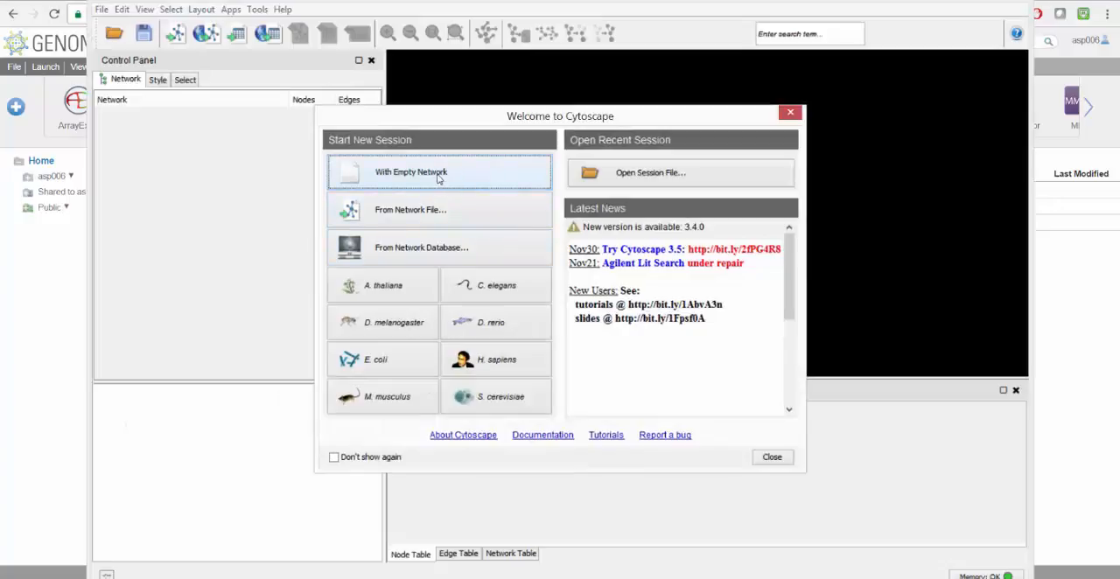
Step: Start the session with an empty network and confirm creating it
left_click(438, 172)
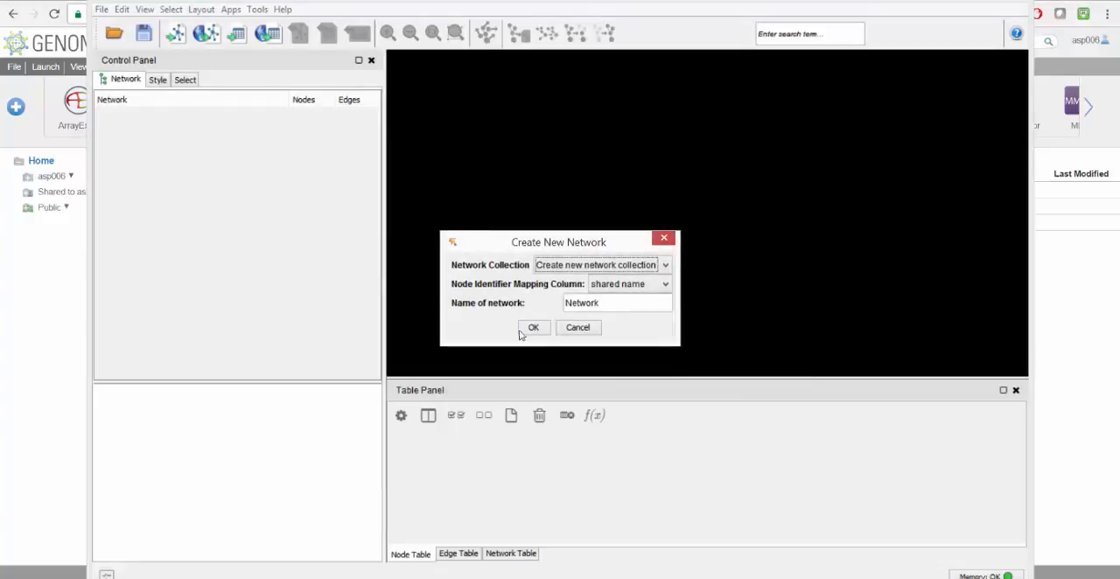
left_click(534, 327)
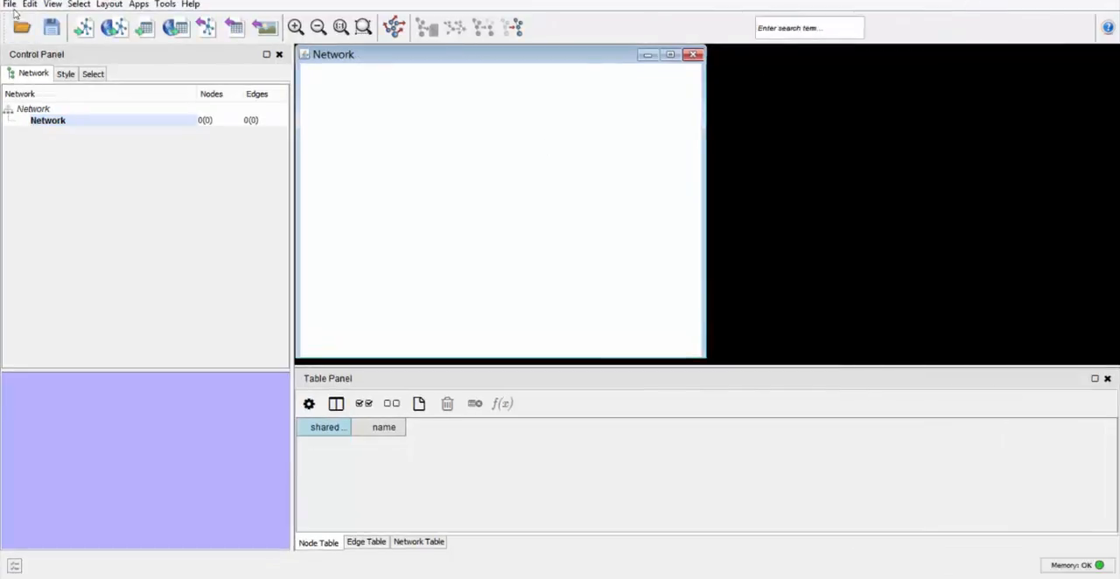
Step: Choose File > Import > Network > GenomeSpace to open the import browser
left_click(10, 5)
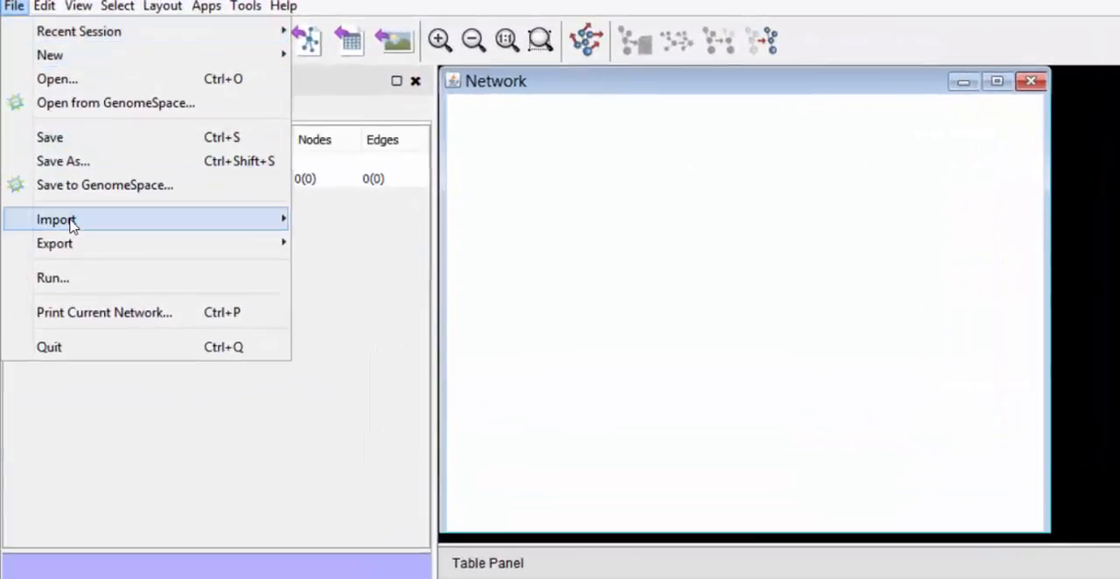
left_click(56, 218)
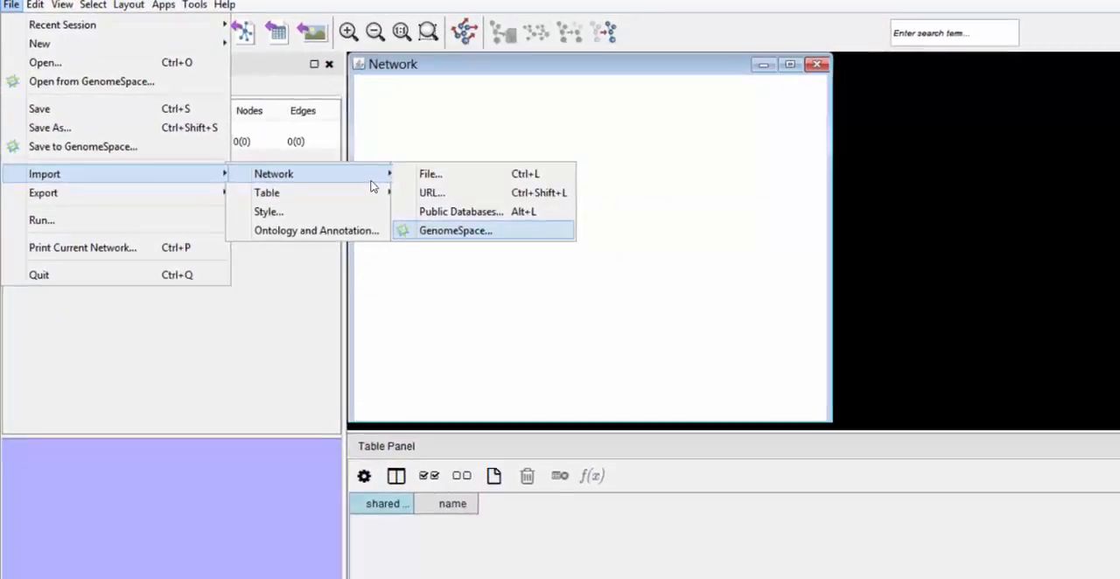
left_click(455, 231)
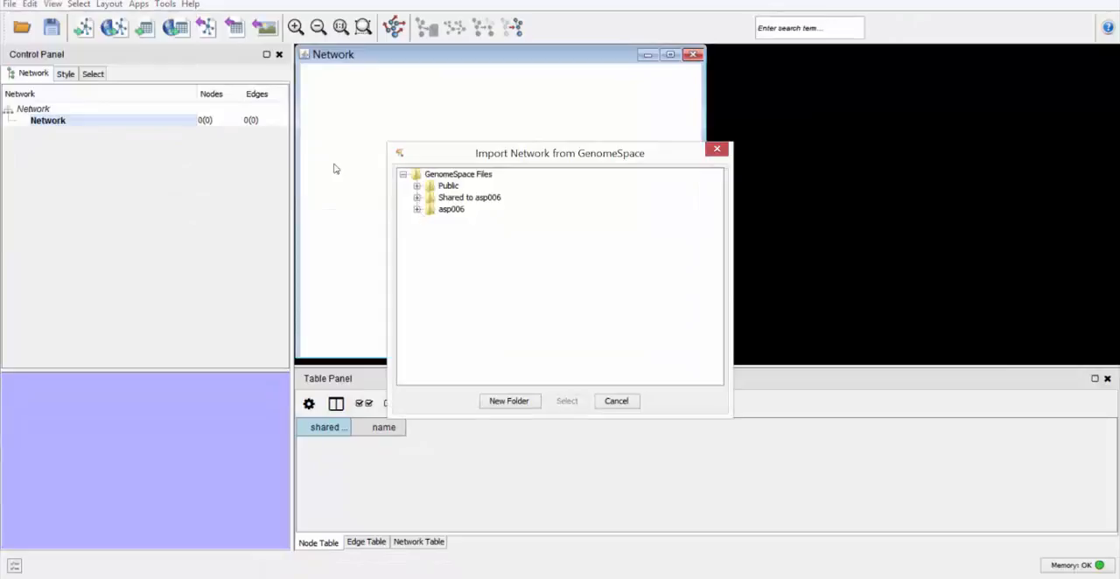
Step: Select Normal_Leu.genes.txt.txt from asp006 > subnets_DEGs for import
left_click(418, 210)
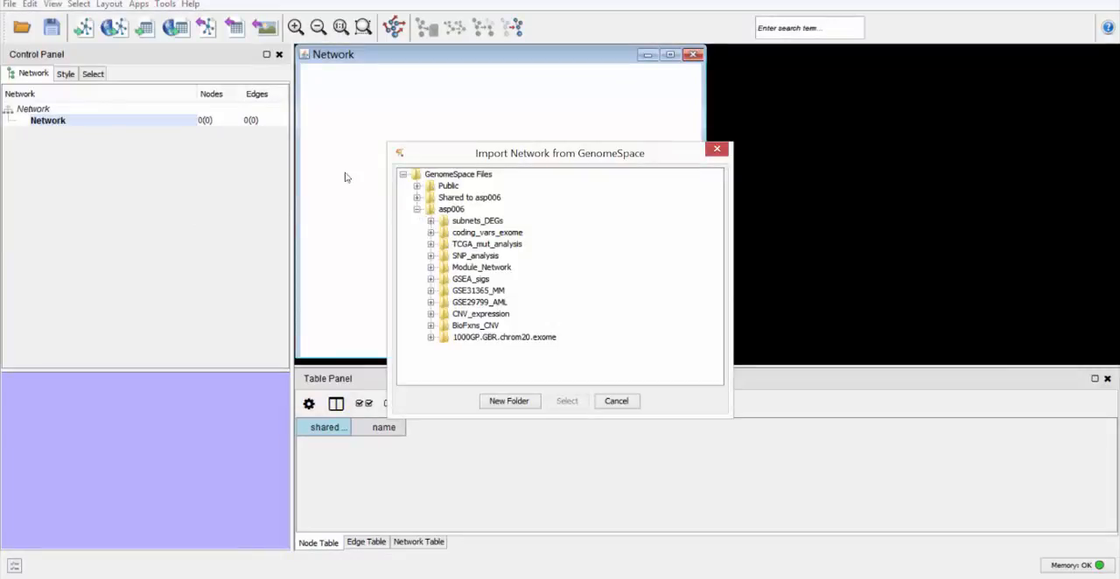
left_click(431, 220)
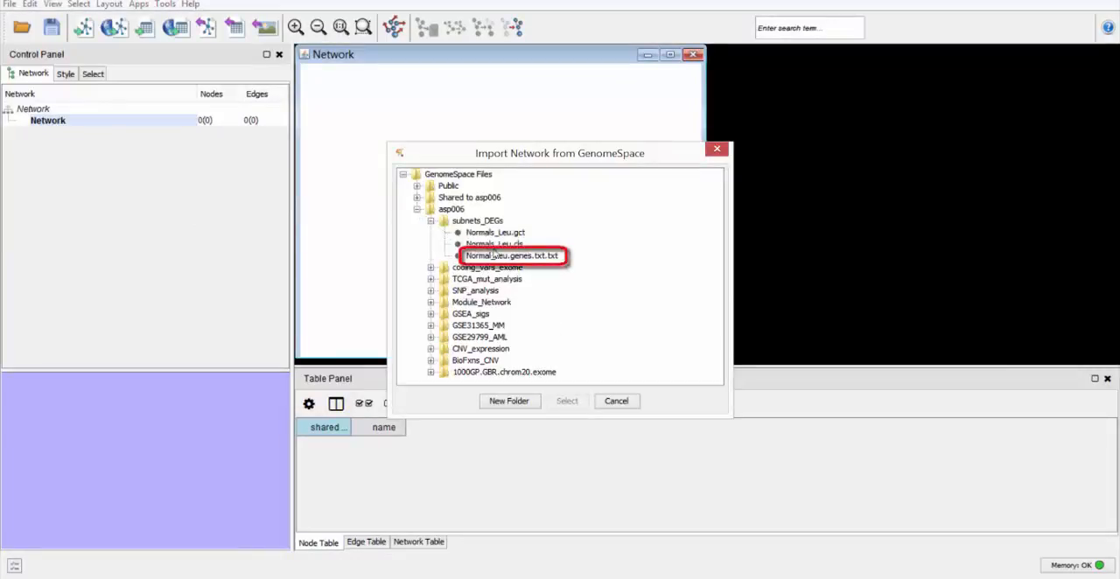
left_click(512, 256)
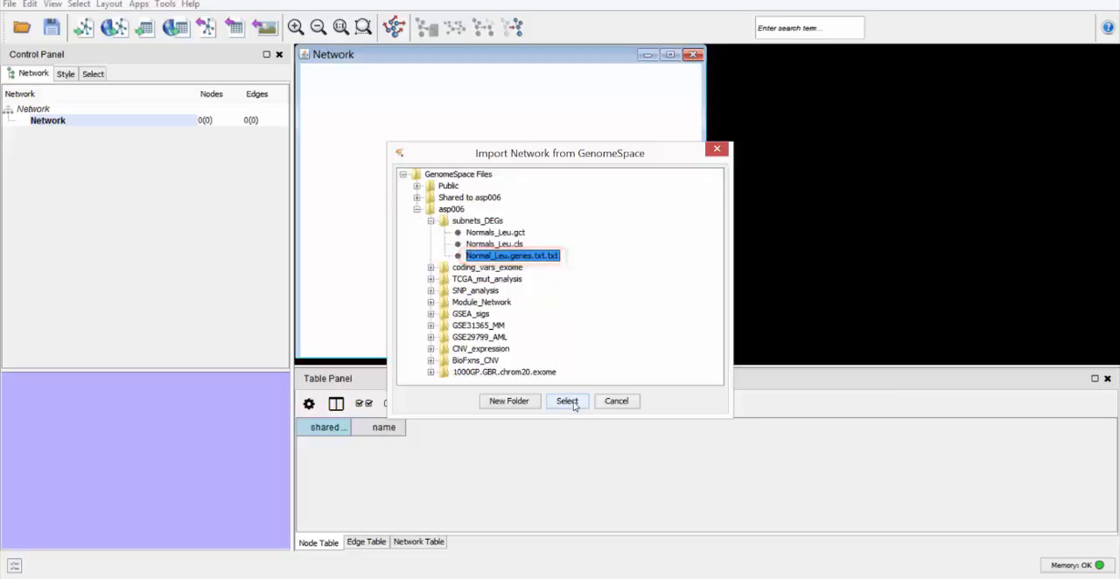
left_click(567, 401)
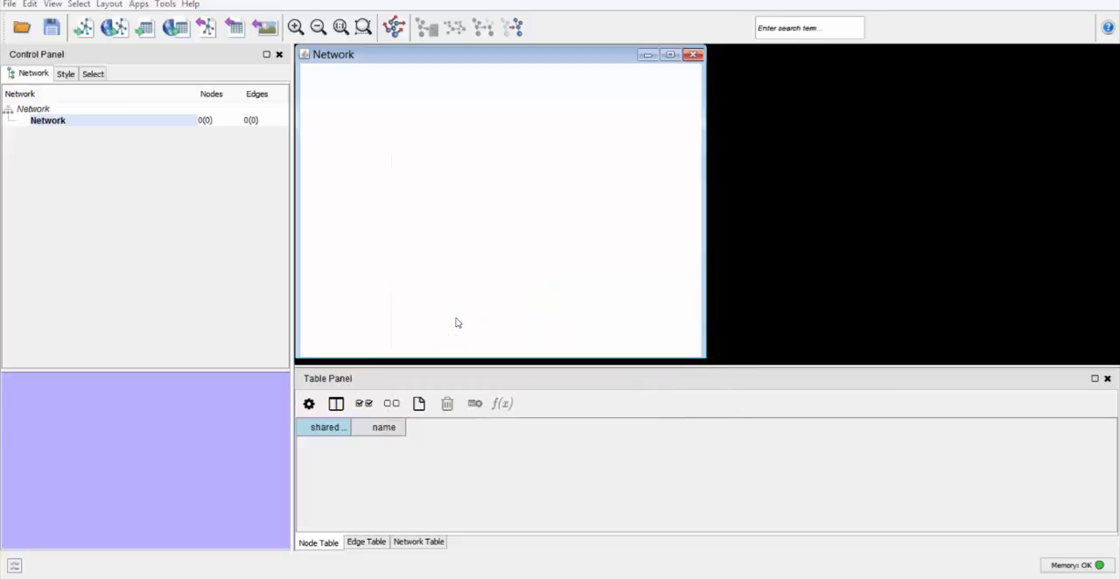
left_click(390, 197)
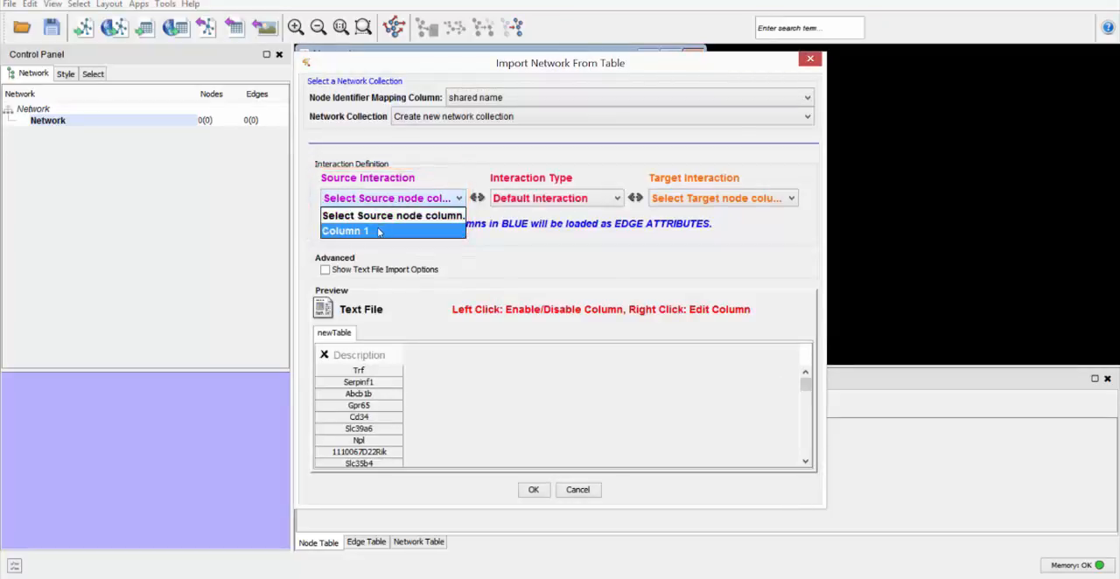
Step: Set Column 1 as the source interaction and import without creating edges
left_click(345, 230)
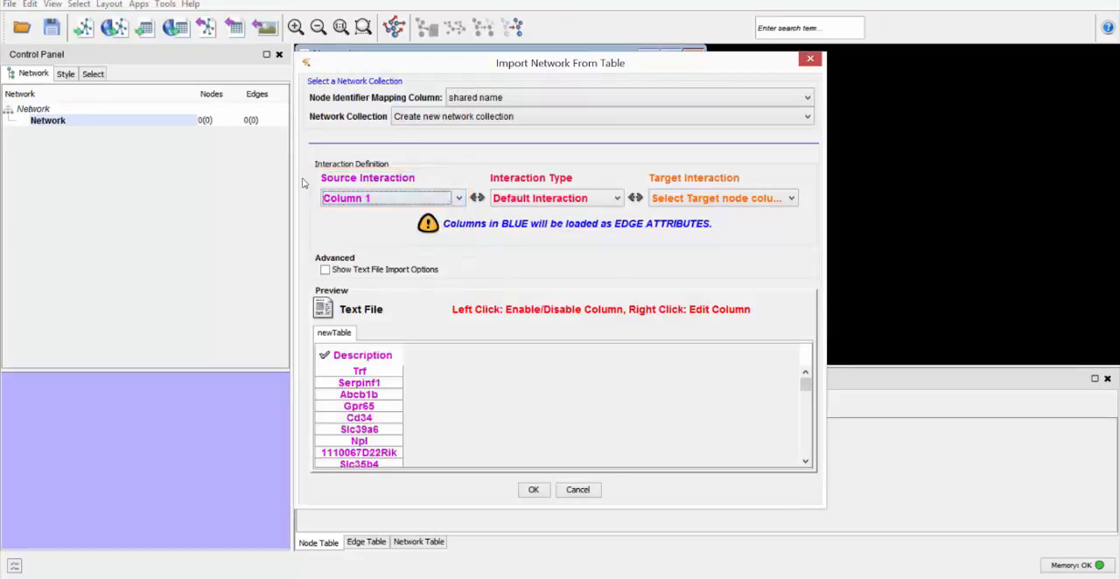
mouse_move(433, 362)
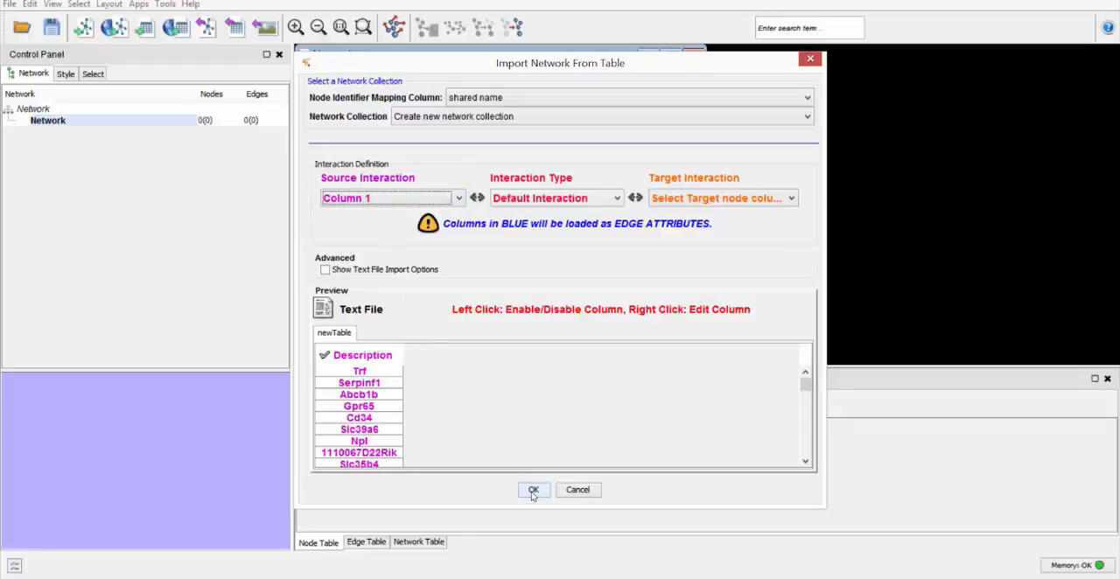
left_click(533, 490)
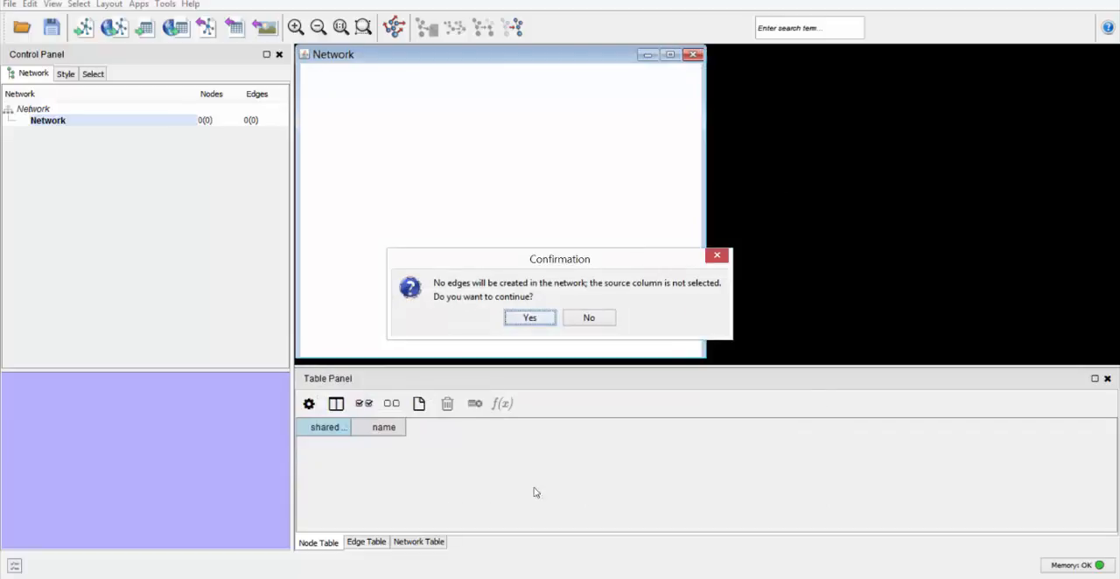
left_click(529, 317)
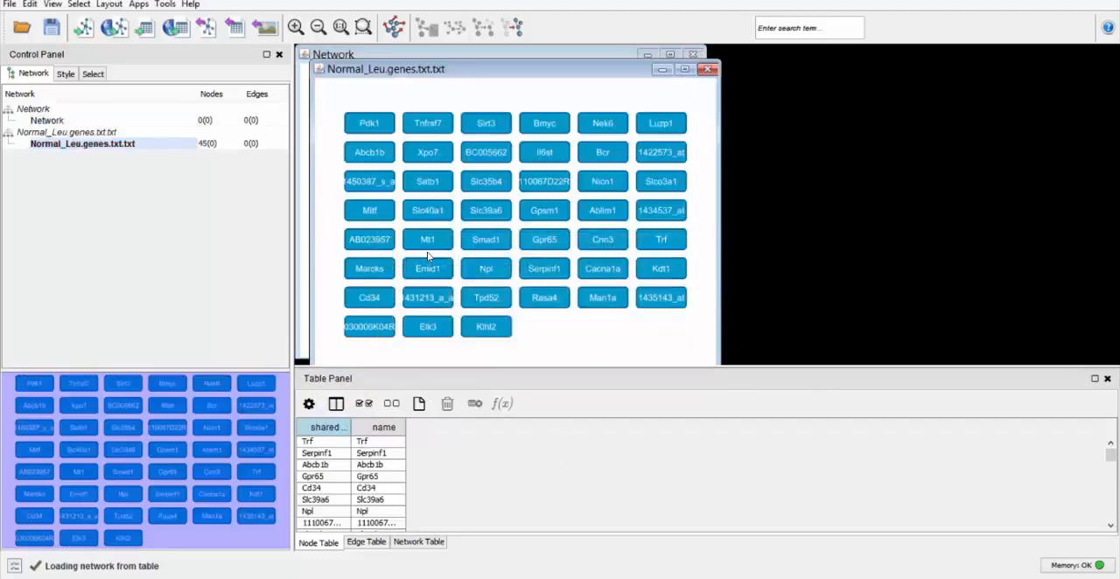